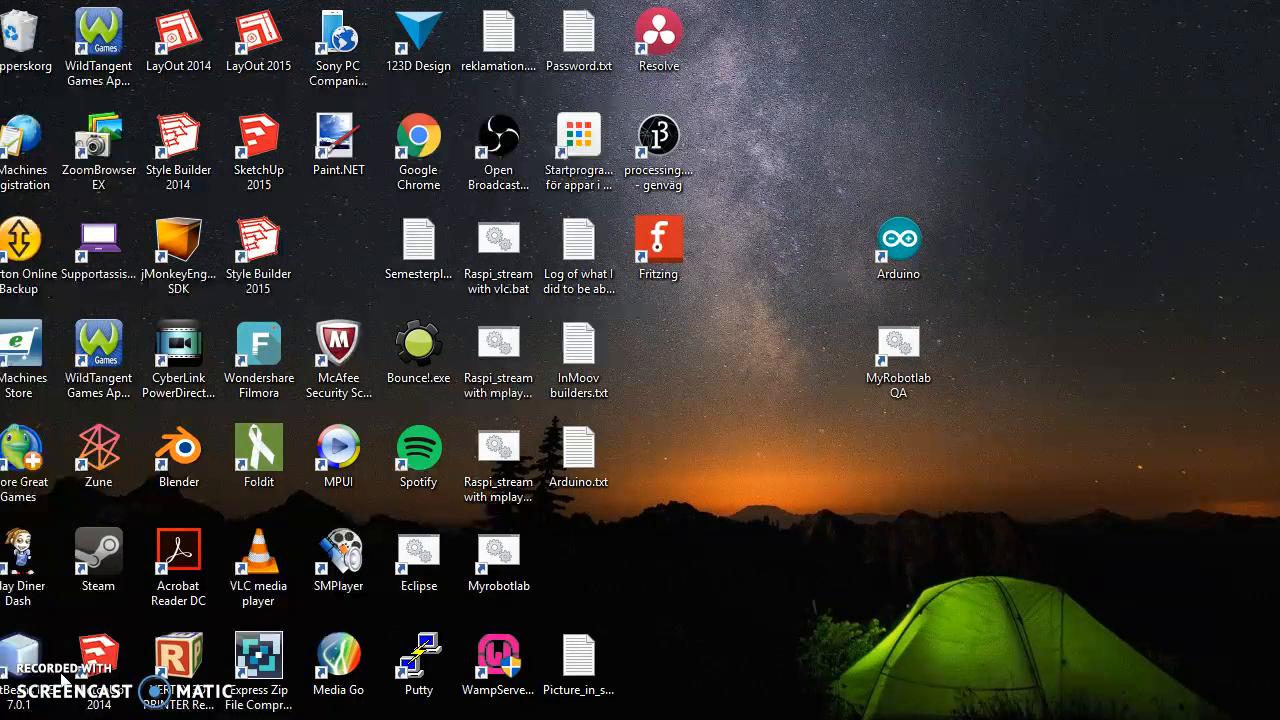
Step: Launch Arduino IDE 1.6.10 from the desktop shortcut so MRLComm loads with its source tabs
{"action": "left_click", "coordinate": [418, 550]}
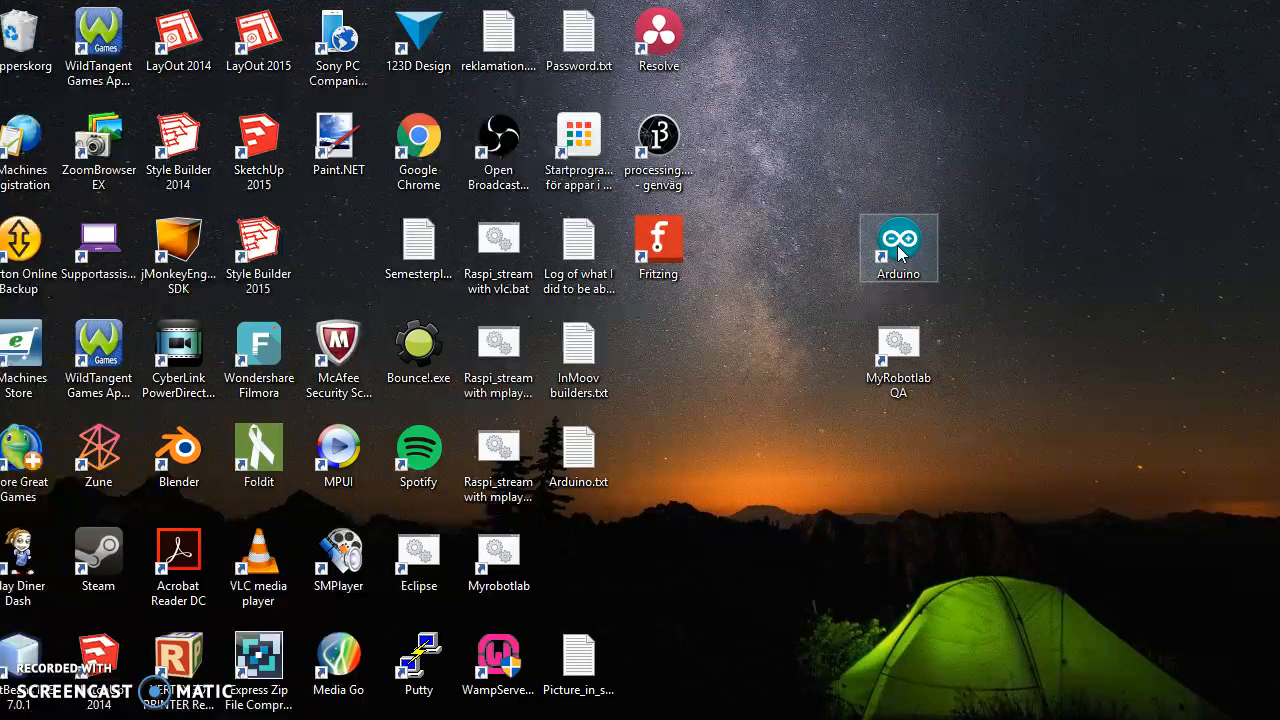
{"action": "double_click", "coordinate": [898, 240]}
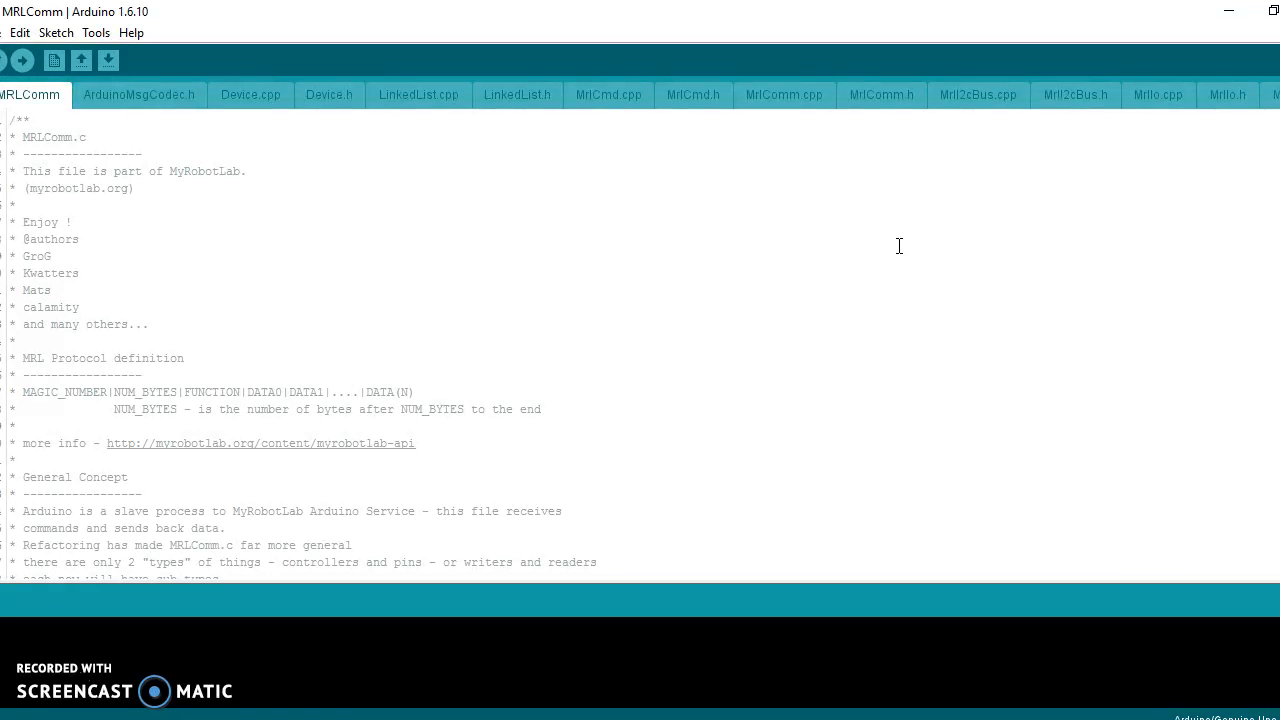
{"action": "mouse_move", "coordinate": [250, 20]}
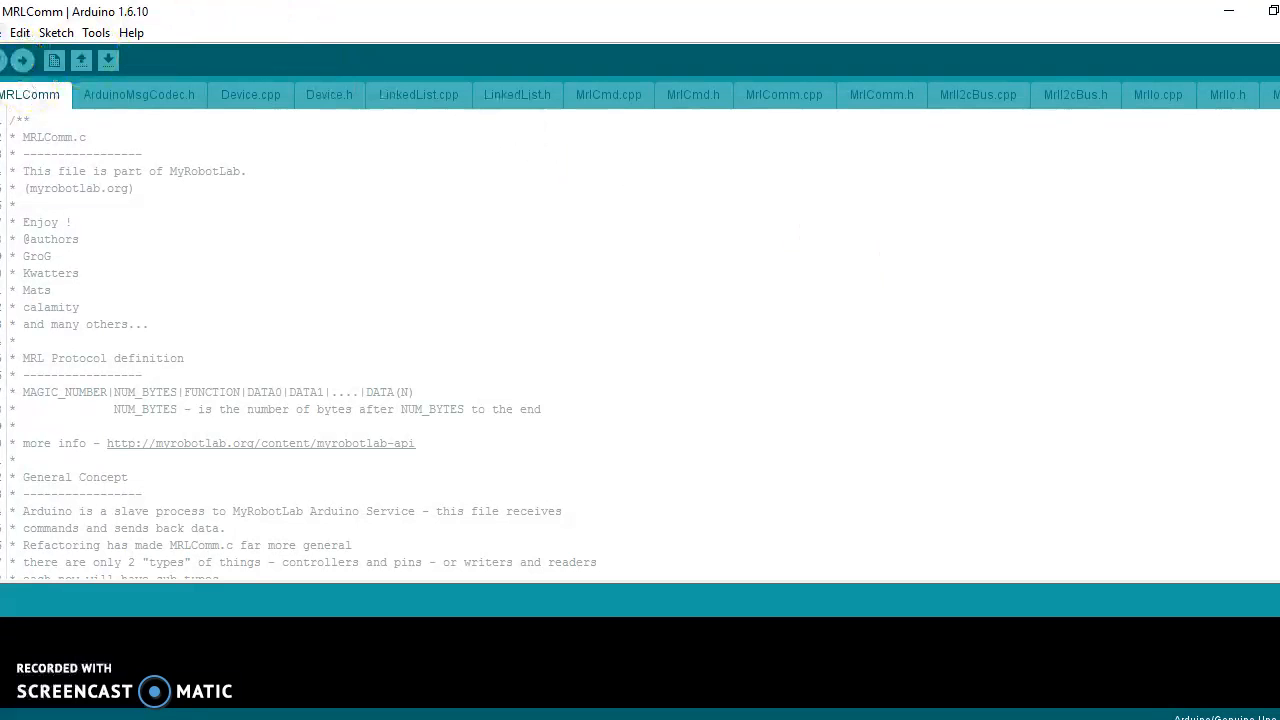
{"action": "left_click", "coordinate": [11, 33]}
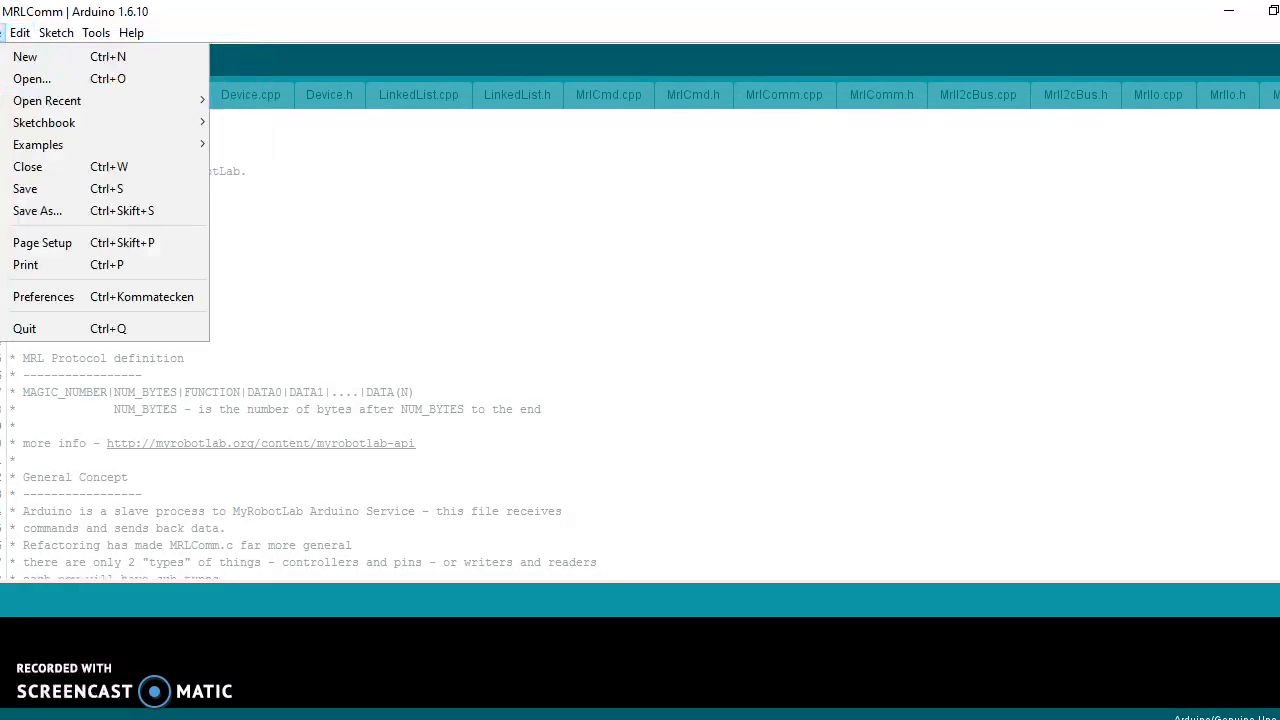
Step: Start opening a sketch and browse up to MRLQA, then into resource > Arduino
{"action": "left_click", "coordinate": [31, 78]}
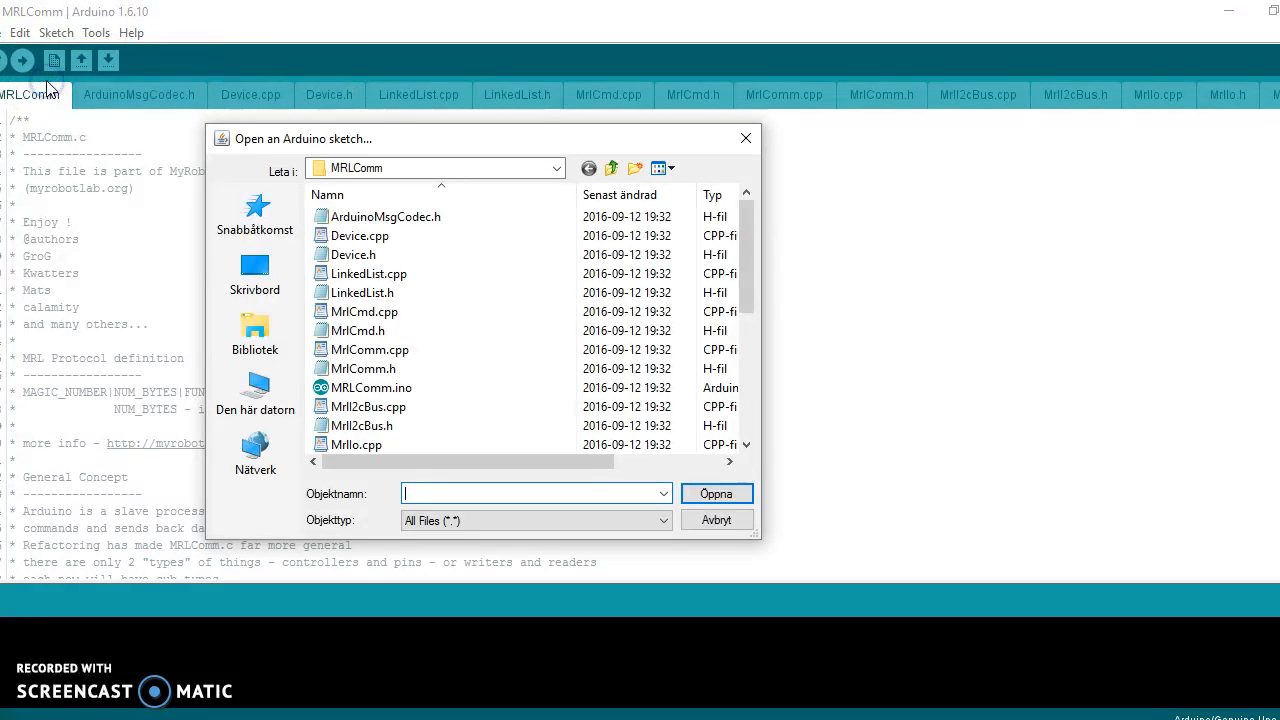
{"action": "mouse_move", "coordinate": [418, 311]}
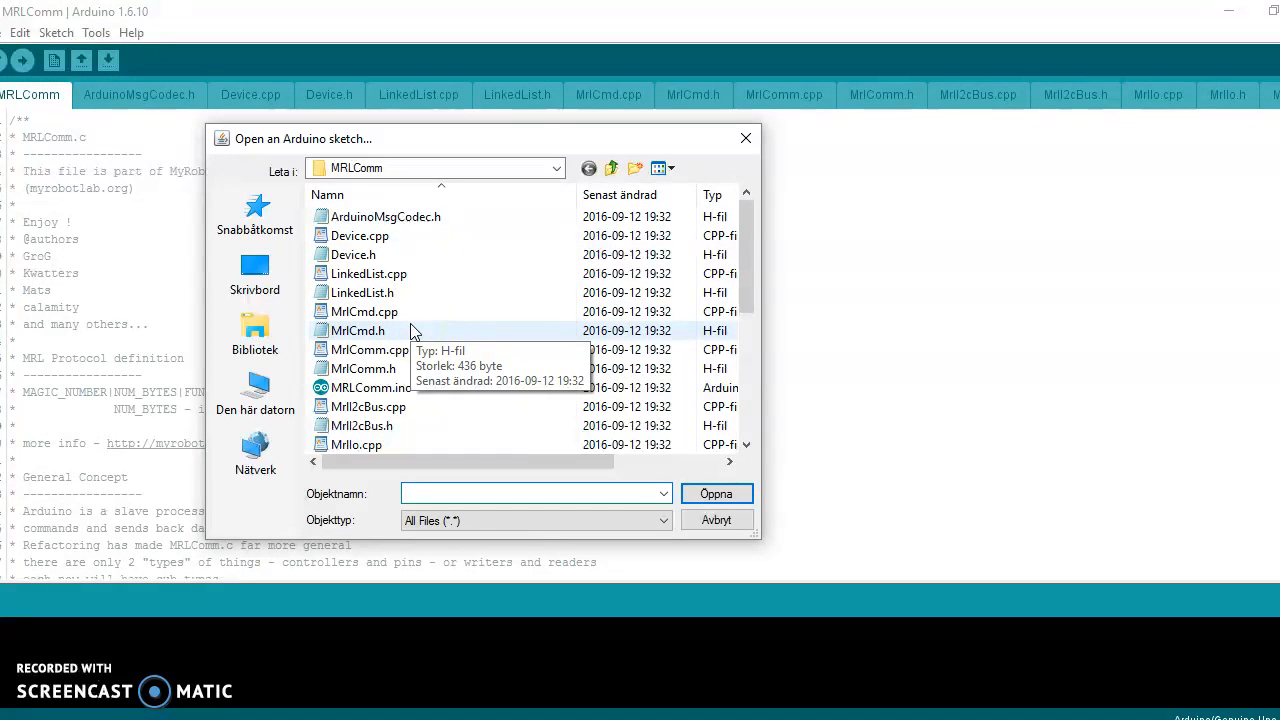
{"action": "mouse_move", "coordinate": [612, 167]}
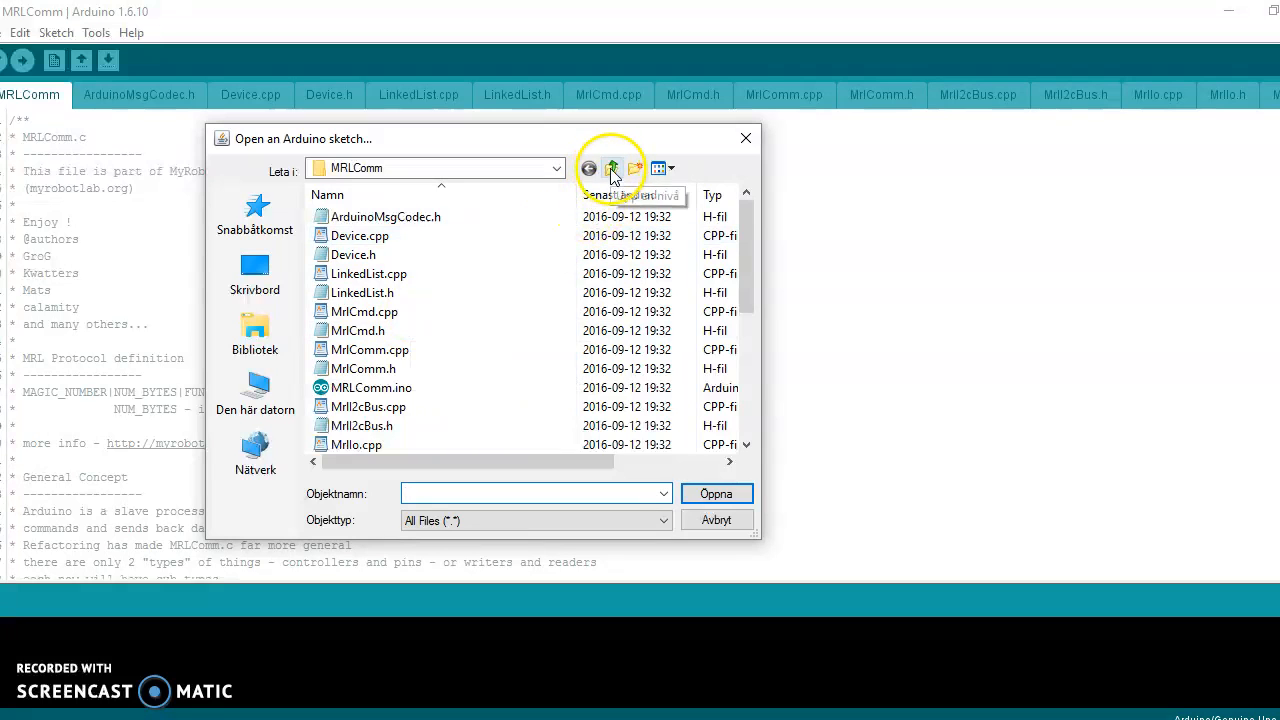
{"action": "left_click", "coordinate": [612, 168]}
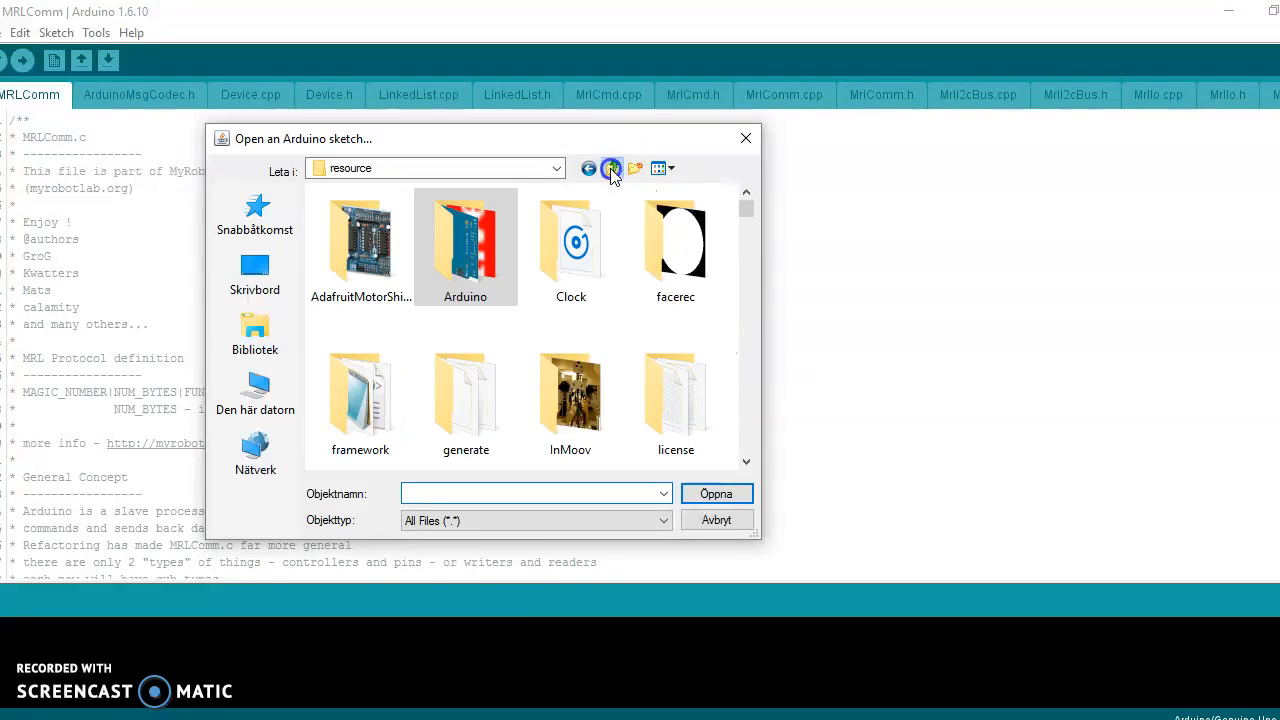
{"action": "left_click", "coordinate": [611, 168]}
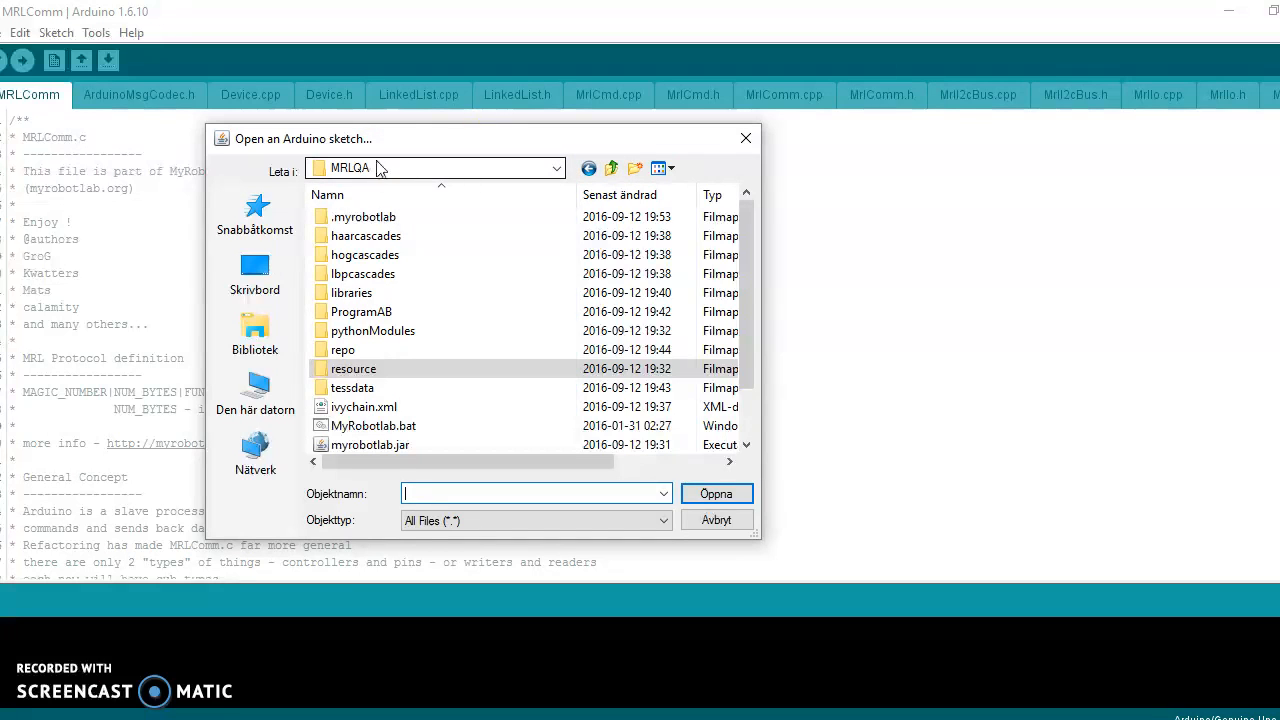
{"action": "left_click", "coordinate": [353, 368]}
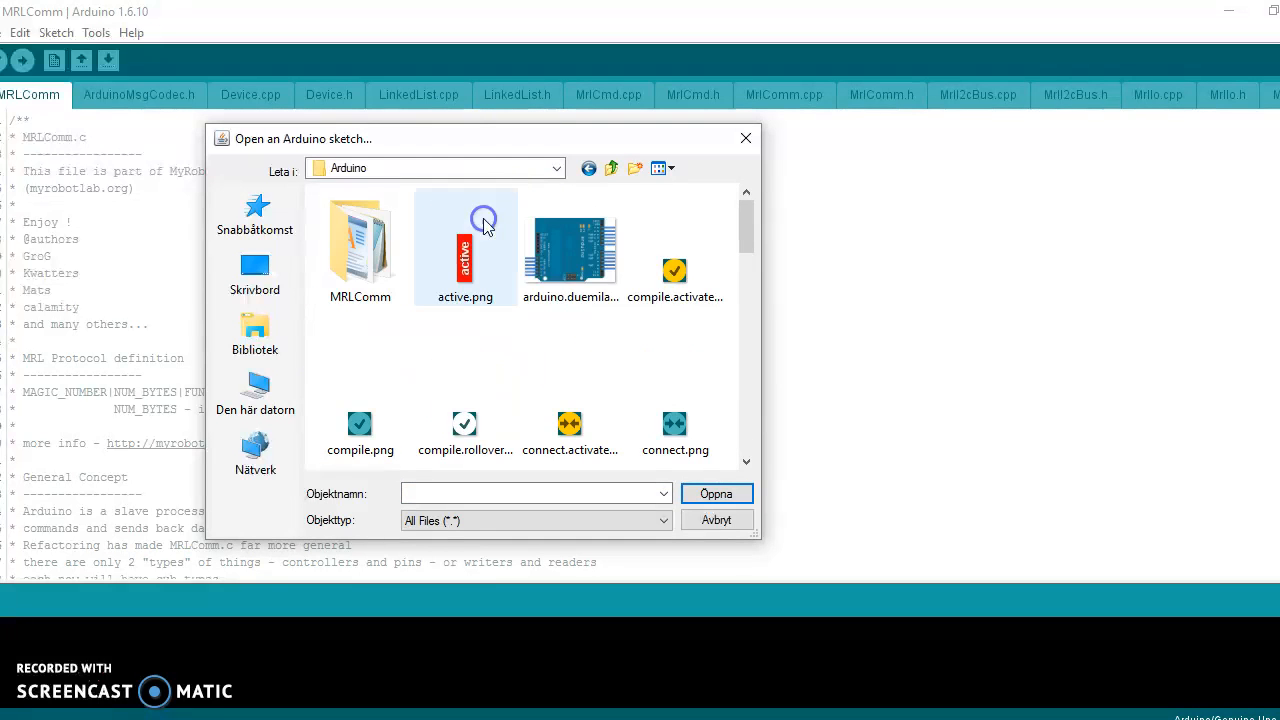
Step: Open MRLComm.ino from the MRLComm folder and close the duplicate sketch window
{"action": "double_click", "coordinate": [359, 247]}
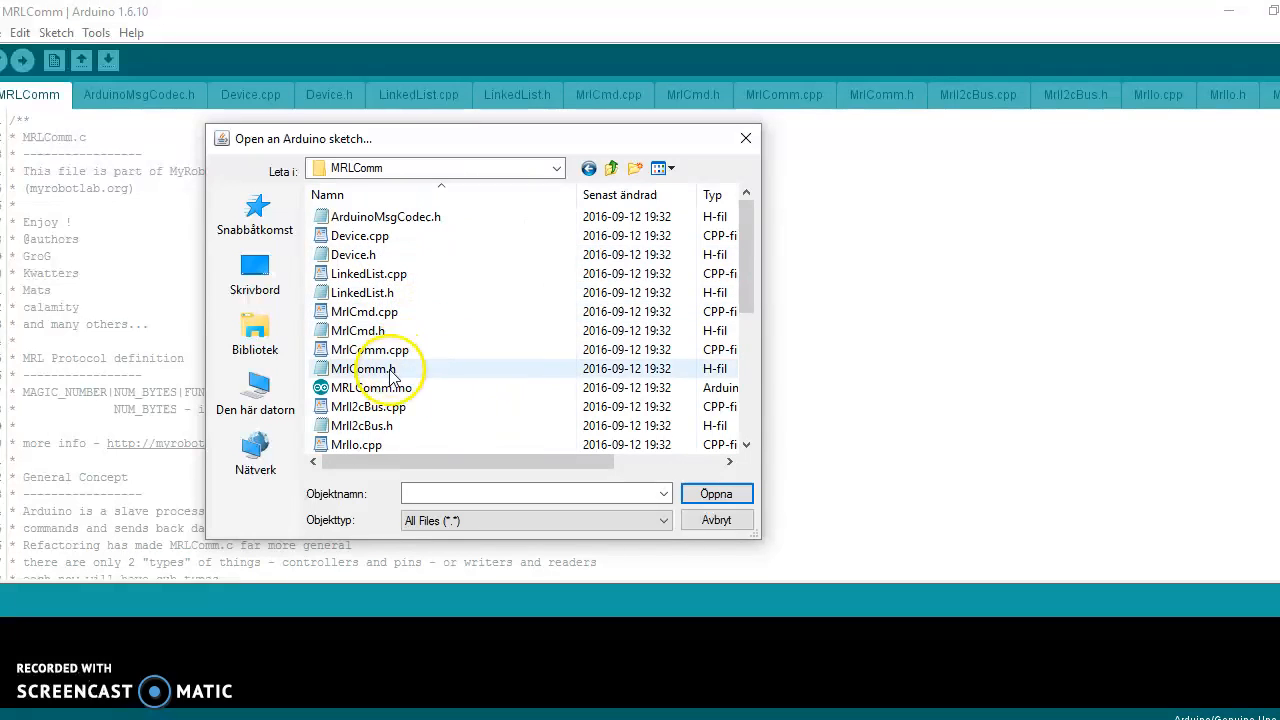
{"action": "left_click", "coordinate": [368, 387]}
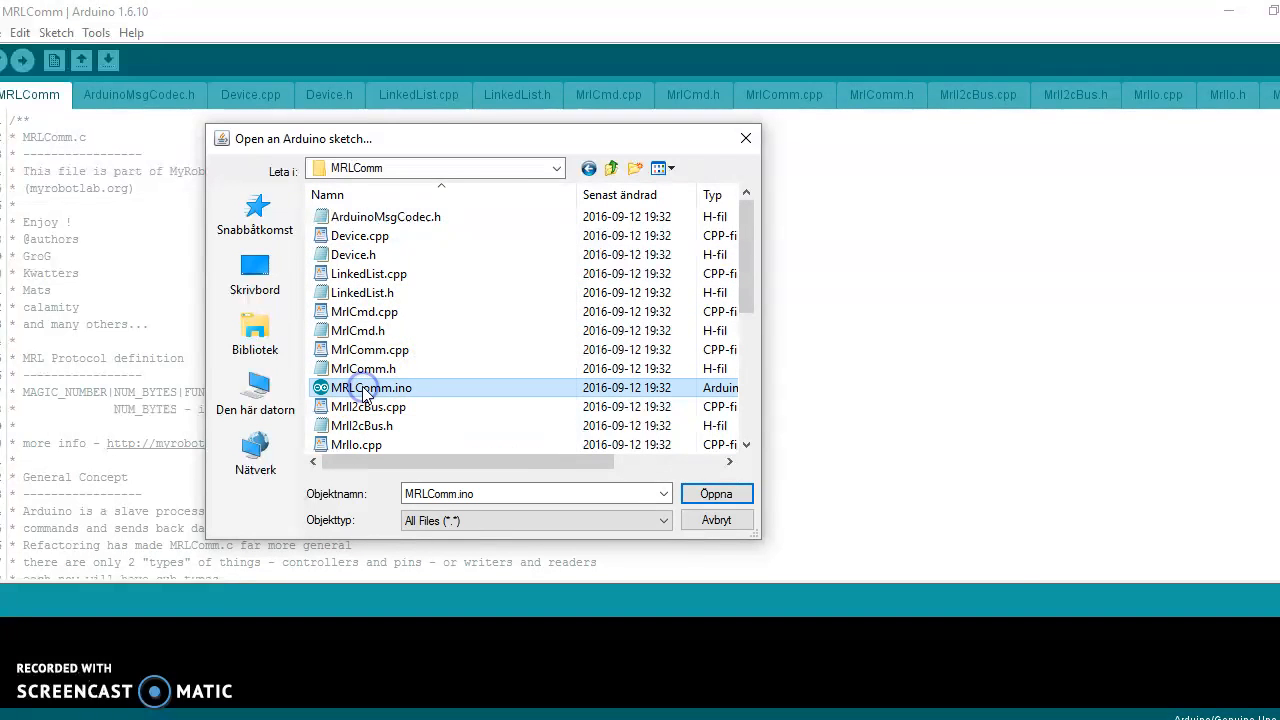
{"action": "left_click", "coordinate": [716, 493]}
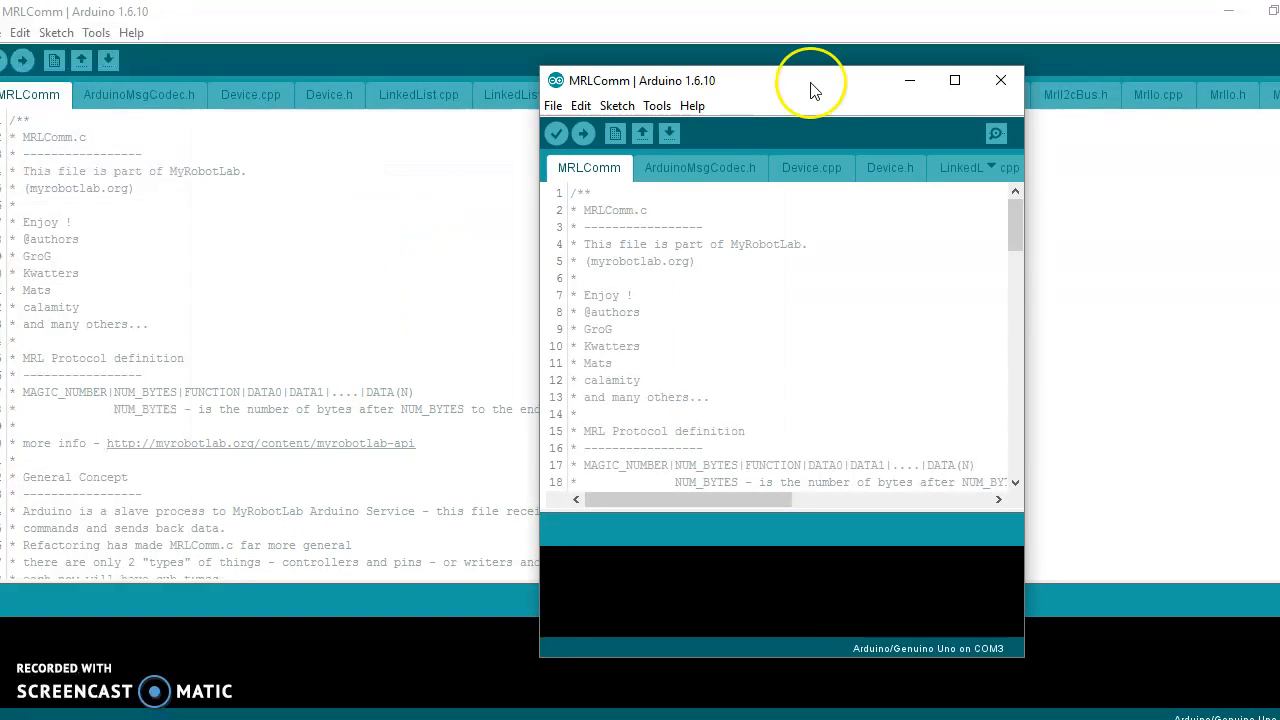
{"action": "left_click", "coordinate": [1000, 80]}
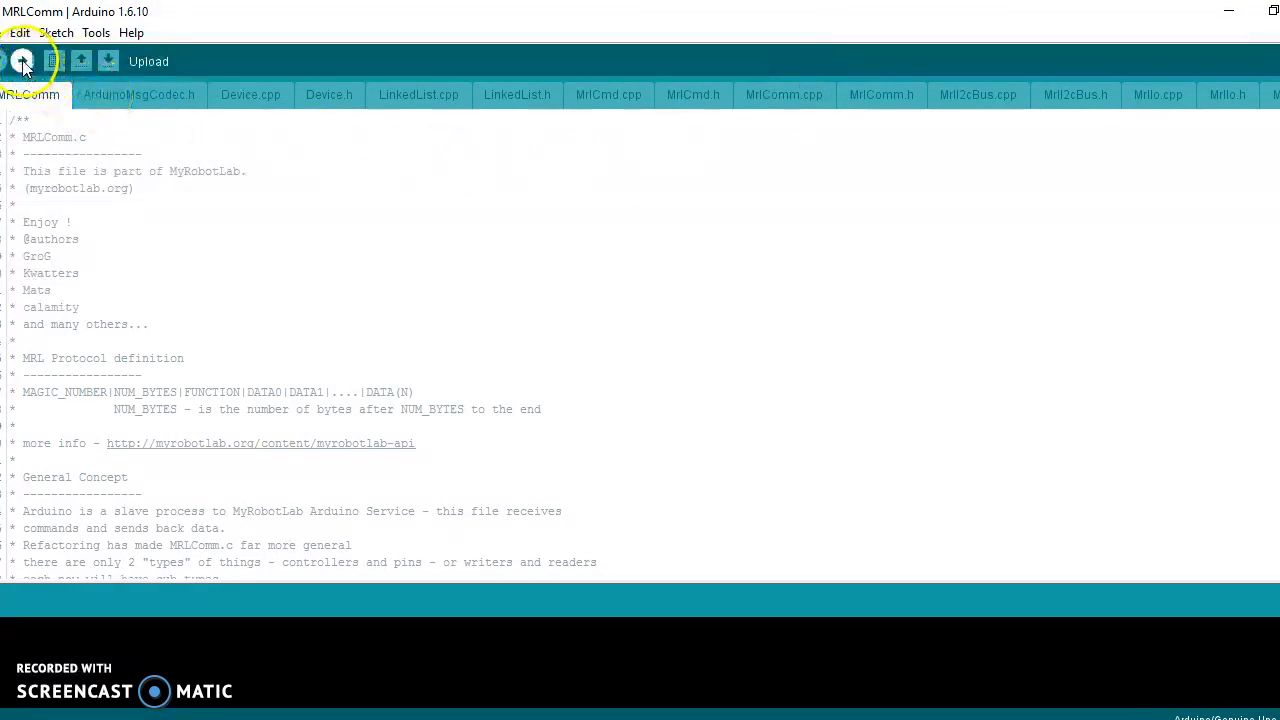
{"action": "mouse_move", "coordinate": [55, 61]}
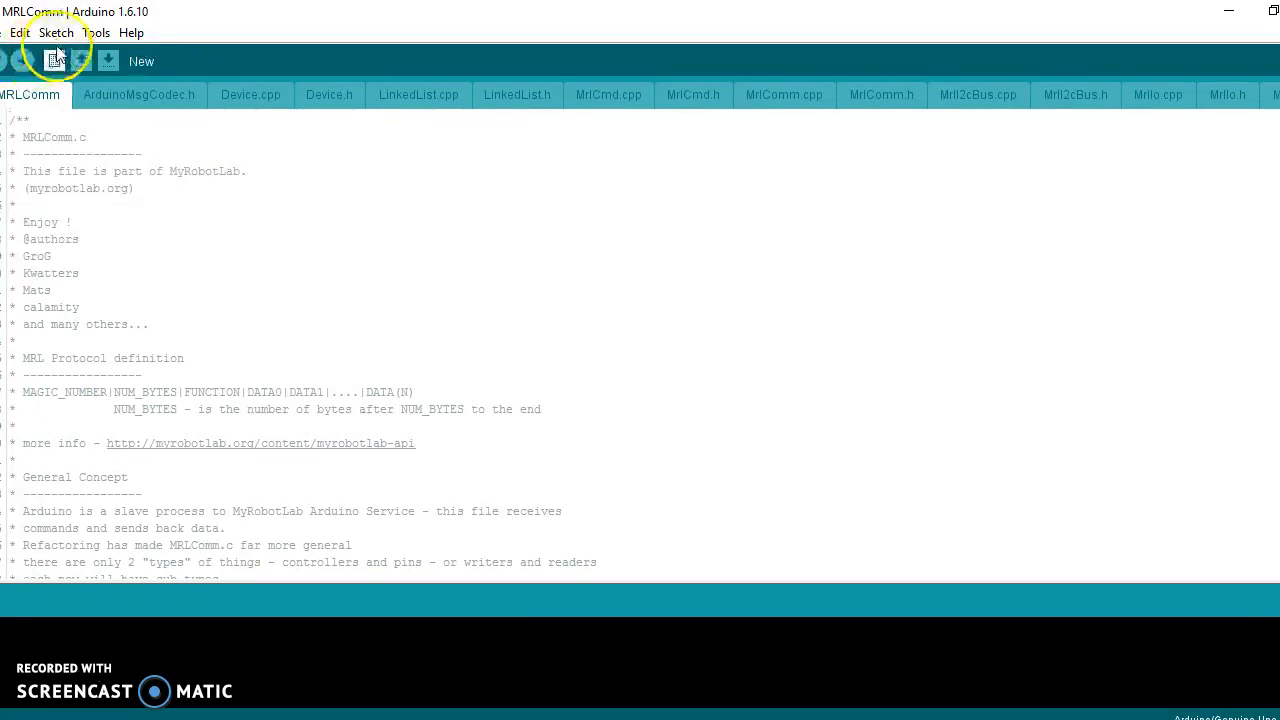
Step: Verify the board is Arduino/Genuino Uno on COM3 and dismiss the board list unchanged
{"action": "left_click", "coordinate": [95, 32]}
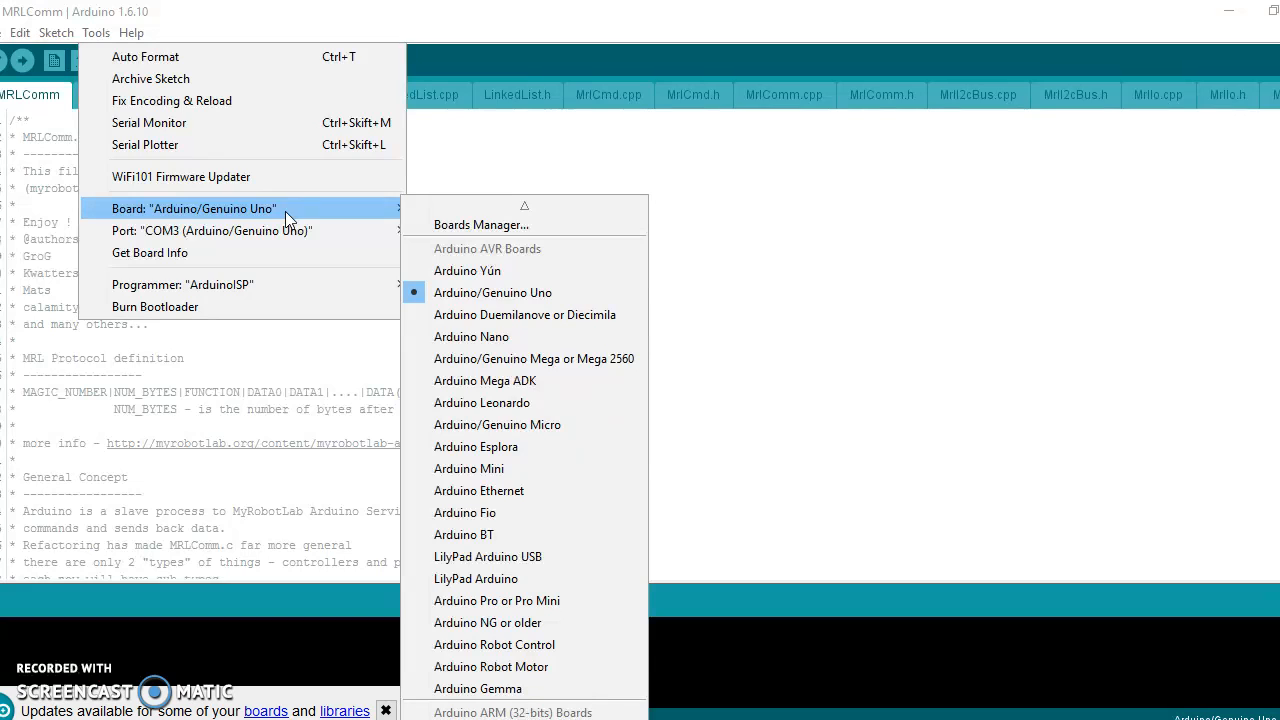
{"action": "mouse_move", "coordinate": [534, 358]}
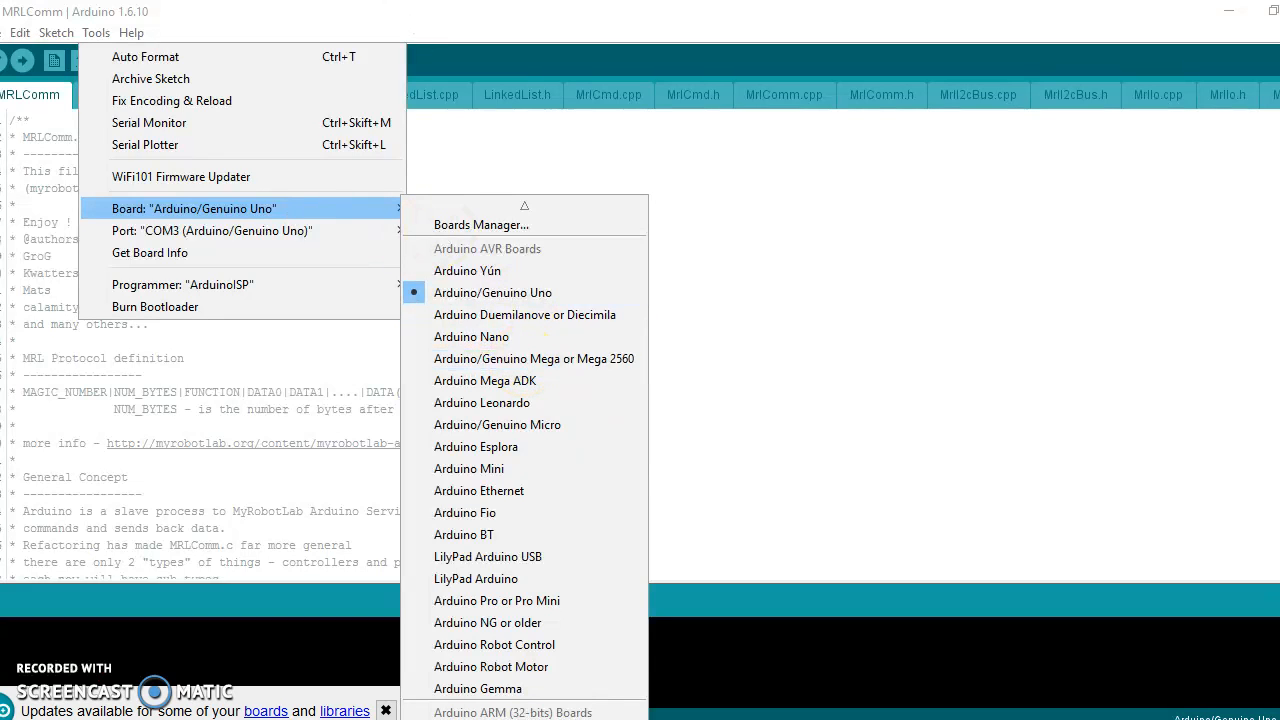
{"action": "left_click", "coordinate": [492, 292]}
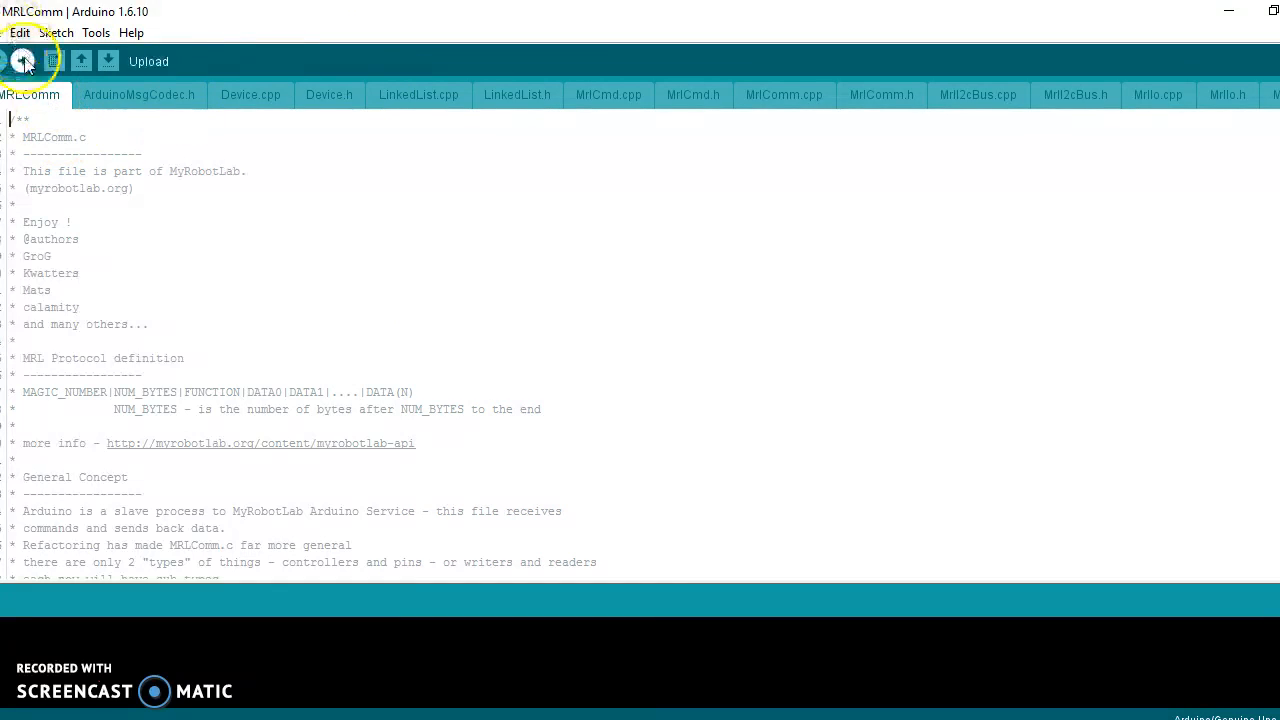
Step: Upload MRLComm to the Uno, compiling it to 21,190 bytes (65% of storage)
{"action": "left_click", "coordinate": [22, 61]}
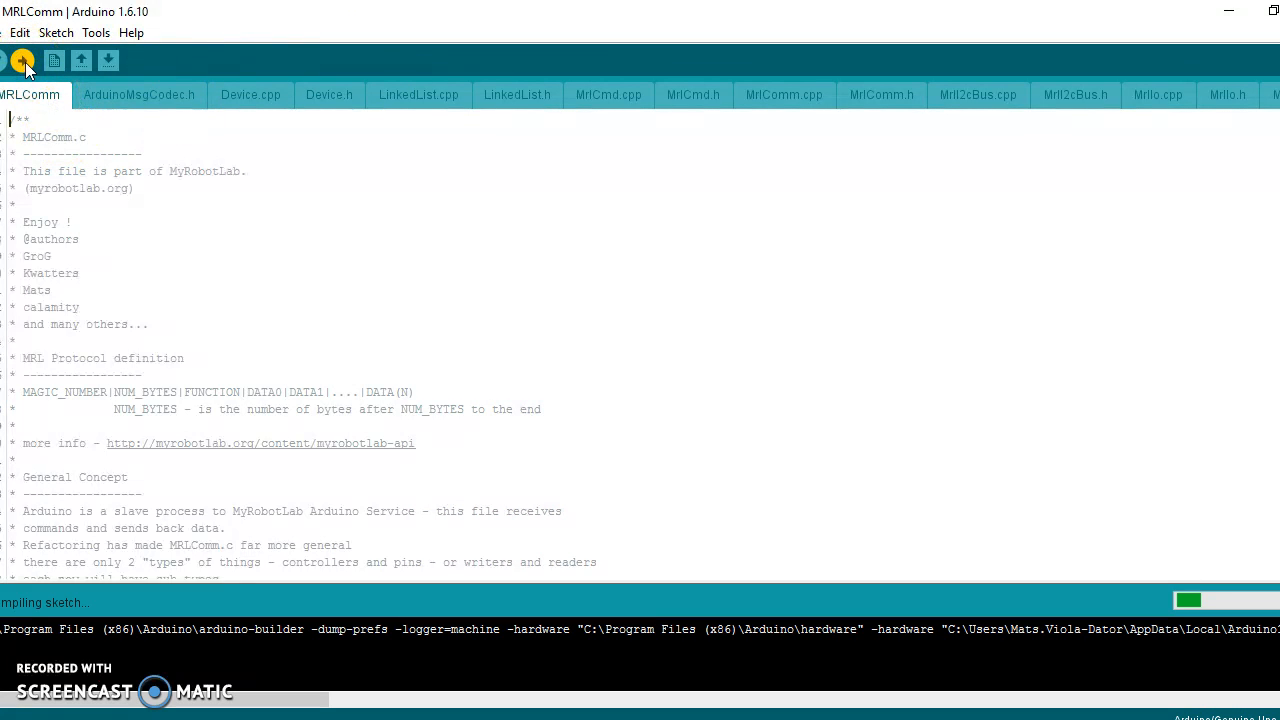
{"action": "left_click", "coordinate": [22, 61]}
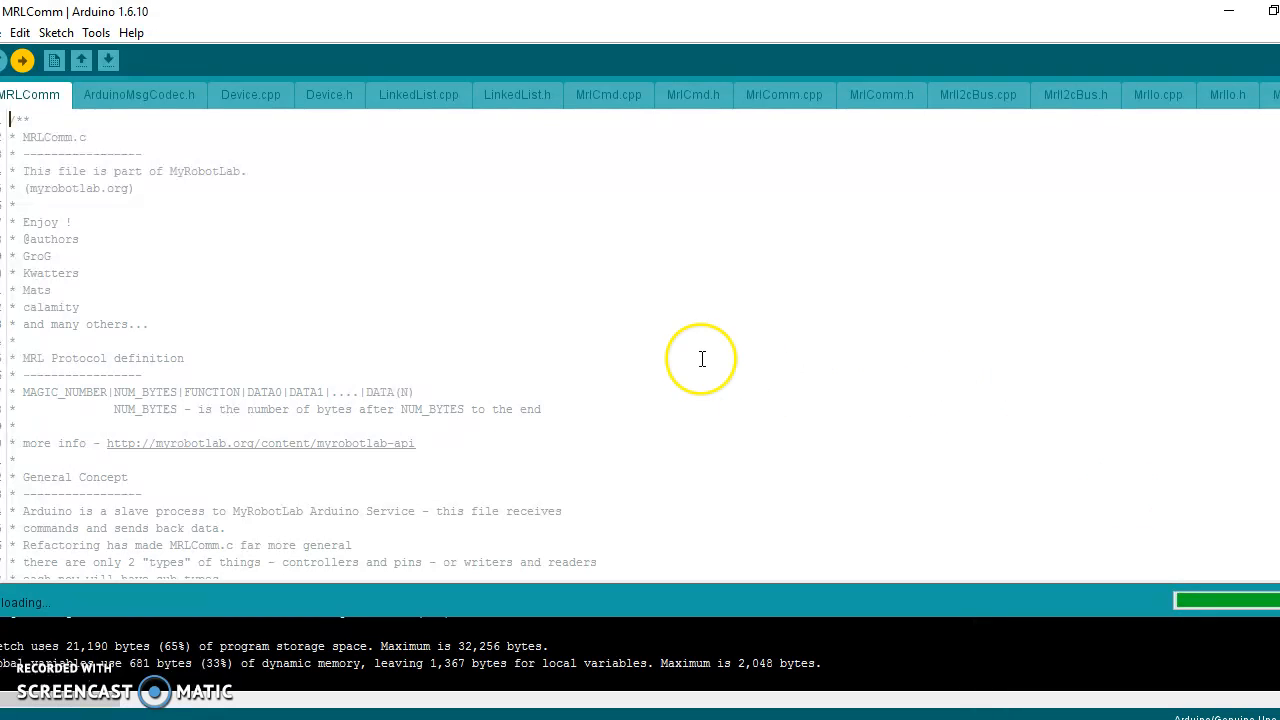
{"action": "mouse_move", "coordinate": [701, 359]}
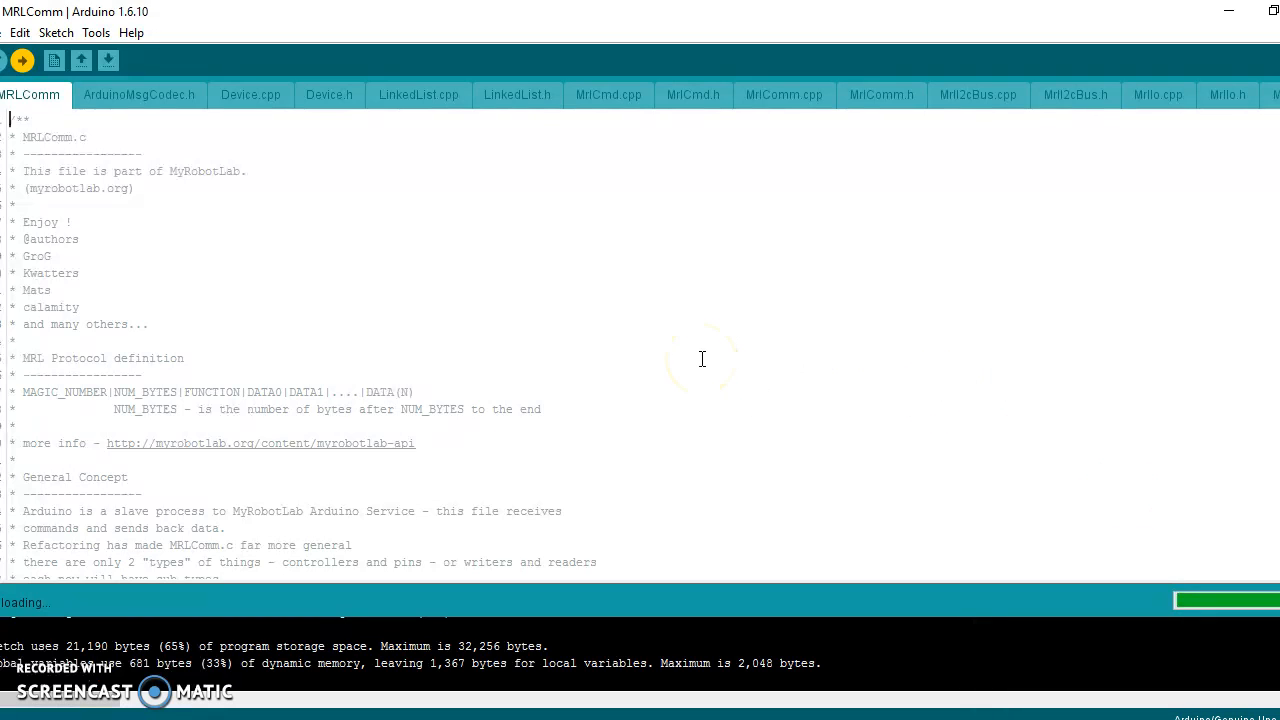